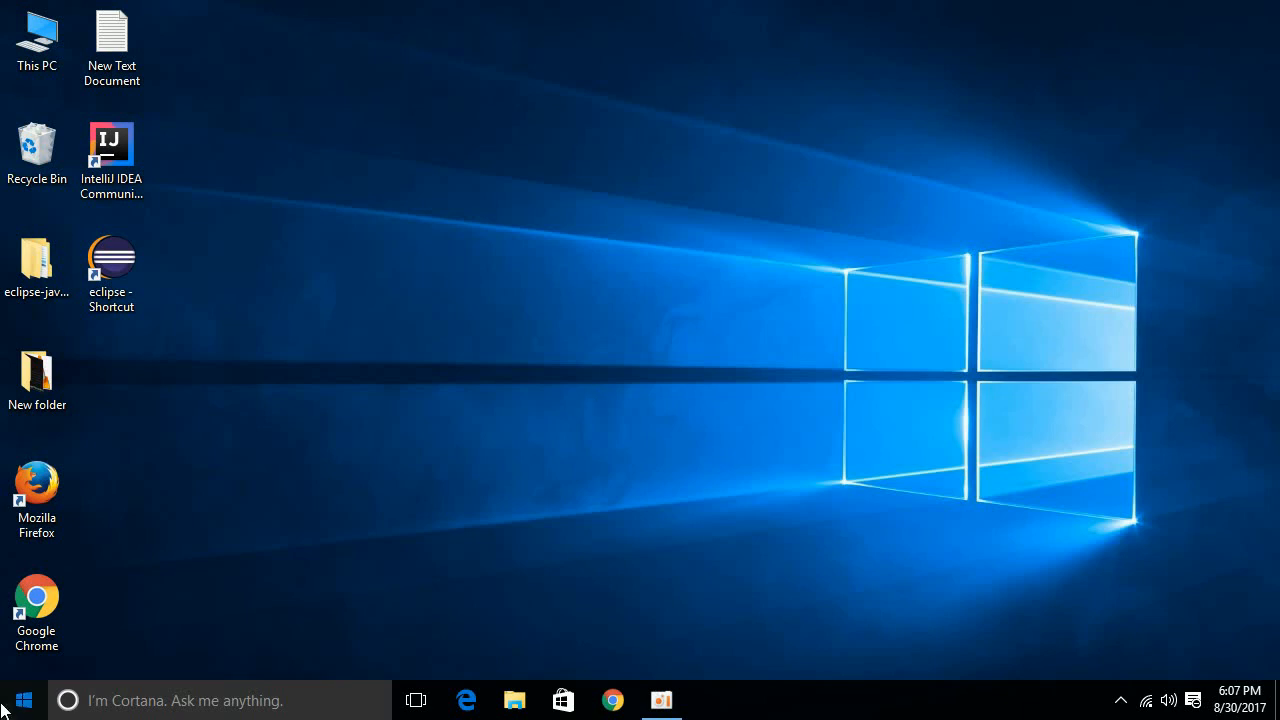
Search the Start menu for "task s" so Task Scheduler appears as best match
{"action": "left_click", "coordinate": [20, 700]}
{"action": "type", "text": "t"}
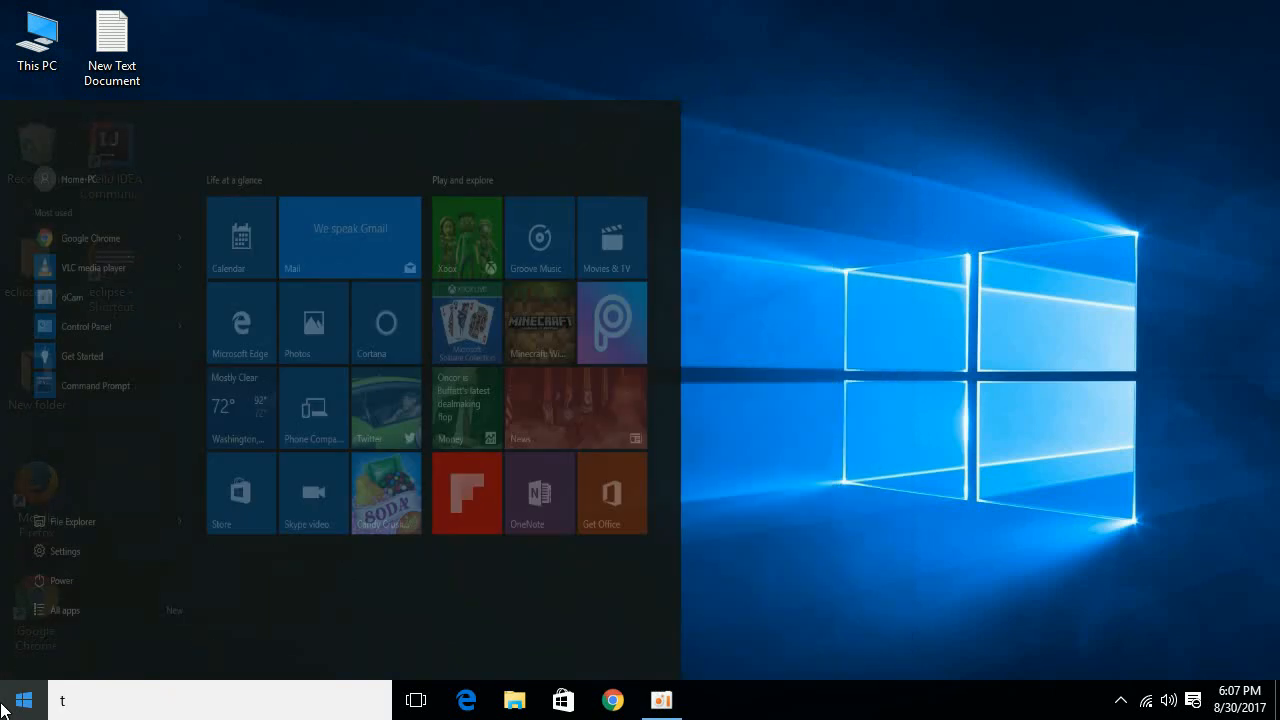
{"action": "type", "text": "ask s"}
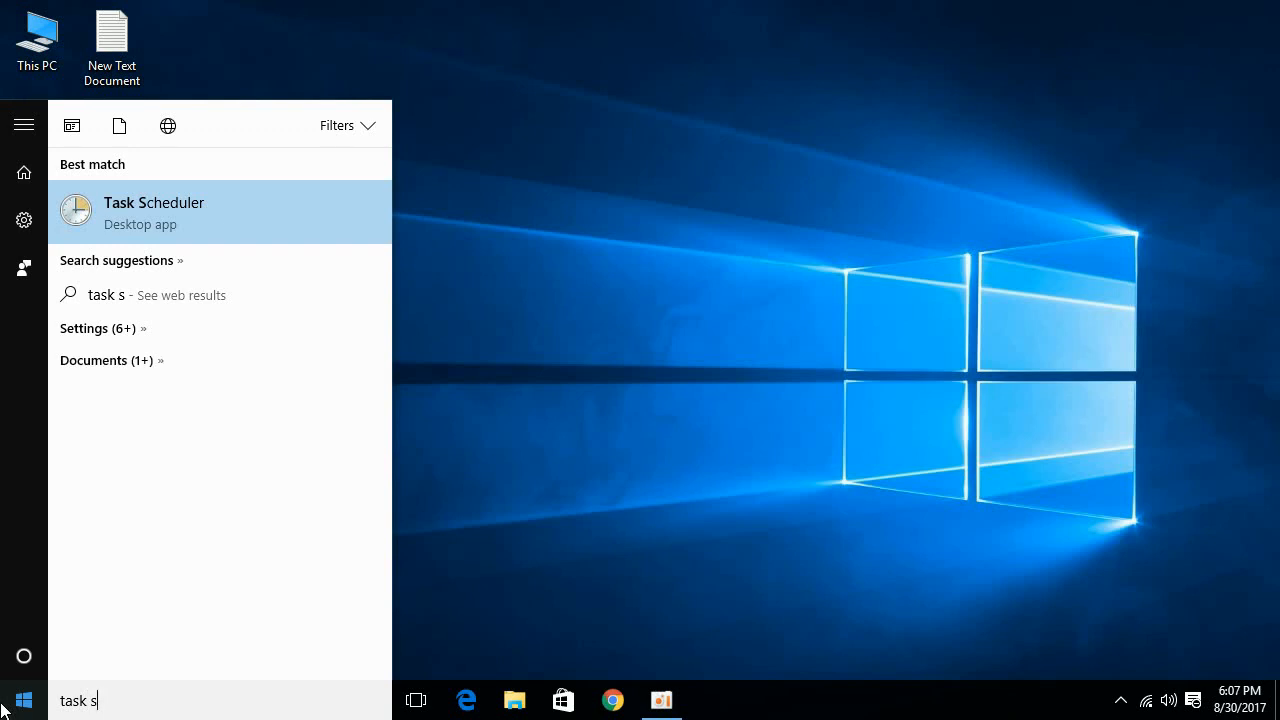
{"action": "mouse_move", "coordinate": [184, 224]}
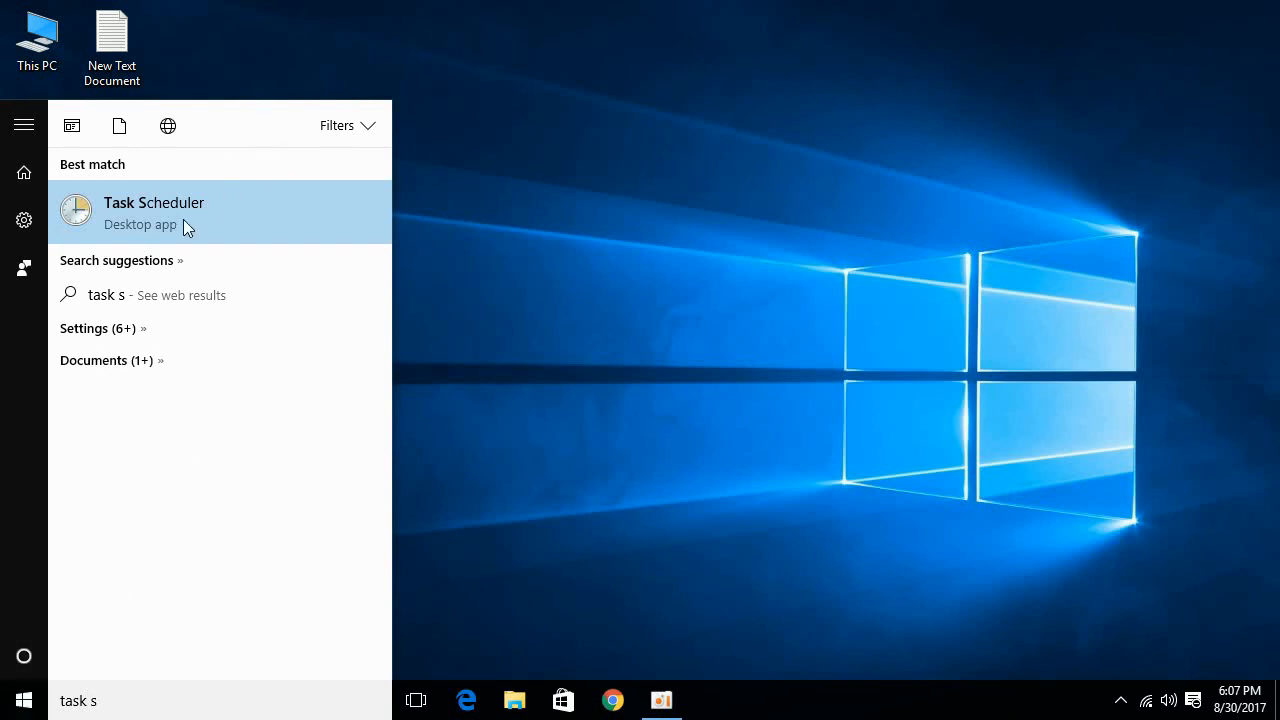
Launch Task Scheduler maximized and expand the Task Scheduler Library
{"action": "left_click", "coordinate": [154, 212]}
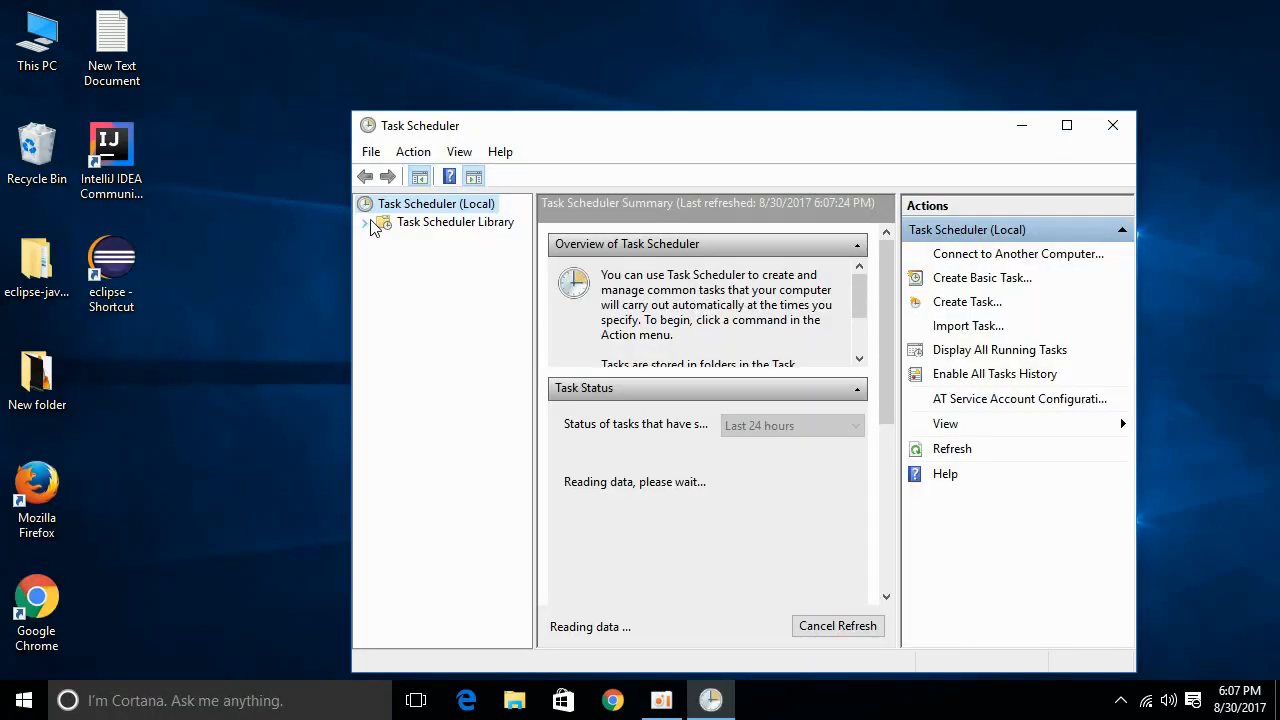
{"action": "left_click", "coordinate": [366, 222]}
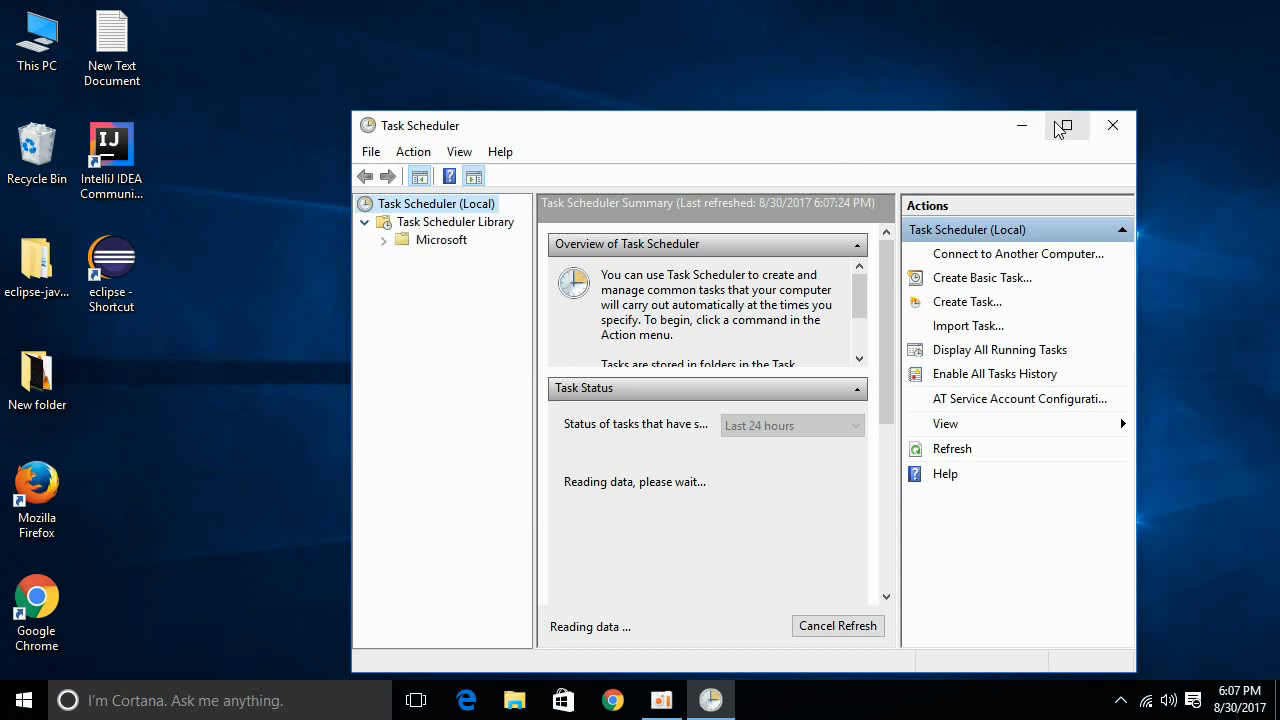
{"action": "left_click", "coordinate": [1064, 124]}
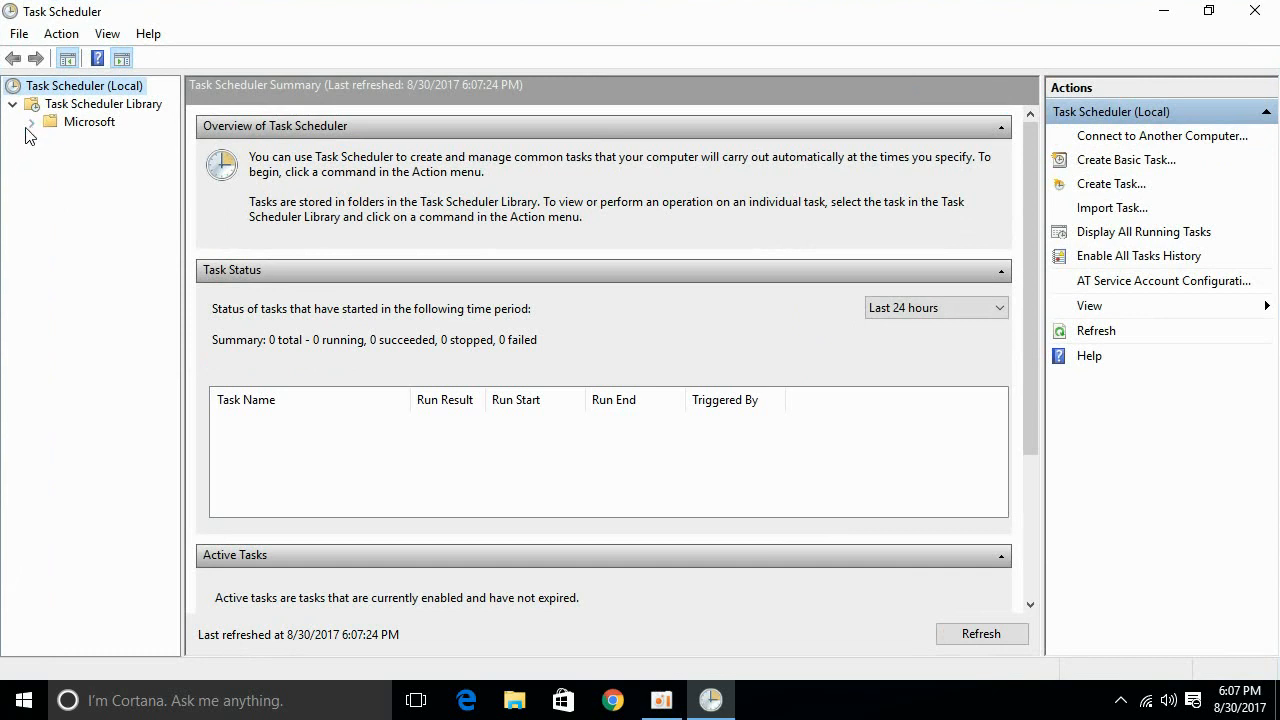
Expand Microsoft > Windows, widen the tree pane, and select the Windows Defender folder
{"action": "left_click", "coordinate": [30, 122]}
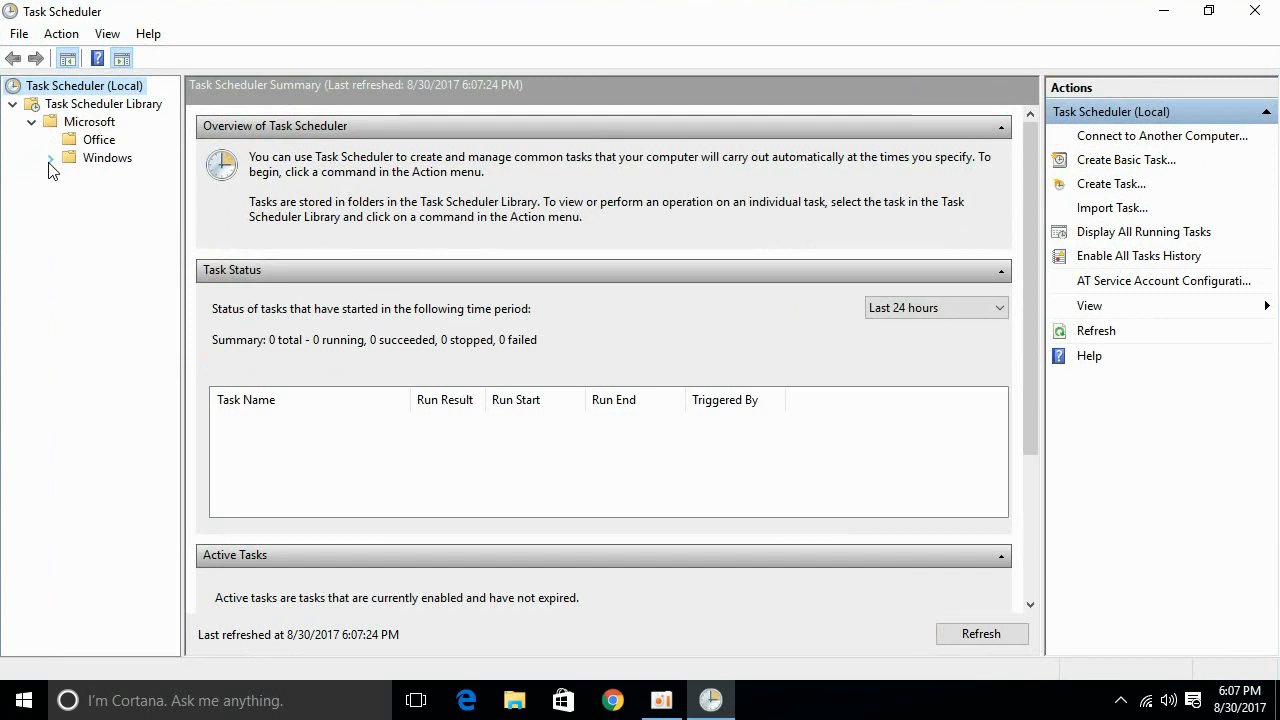
{"action": "left_click", "coordinate": [52, 158]}
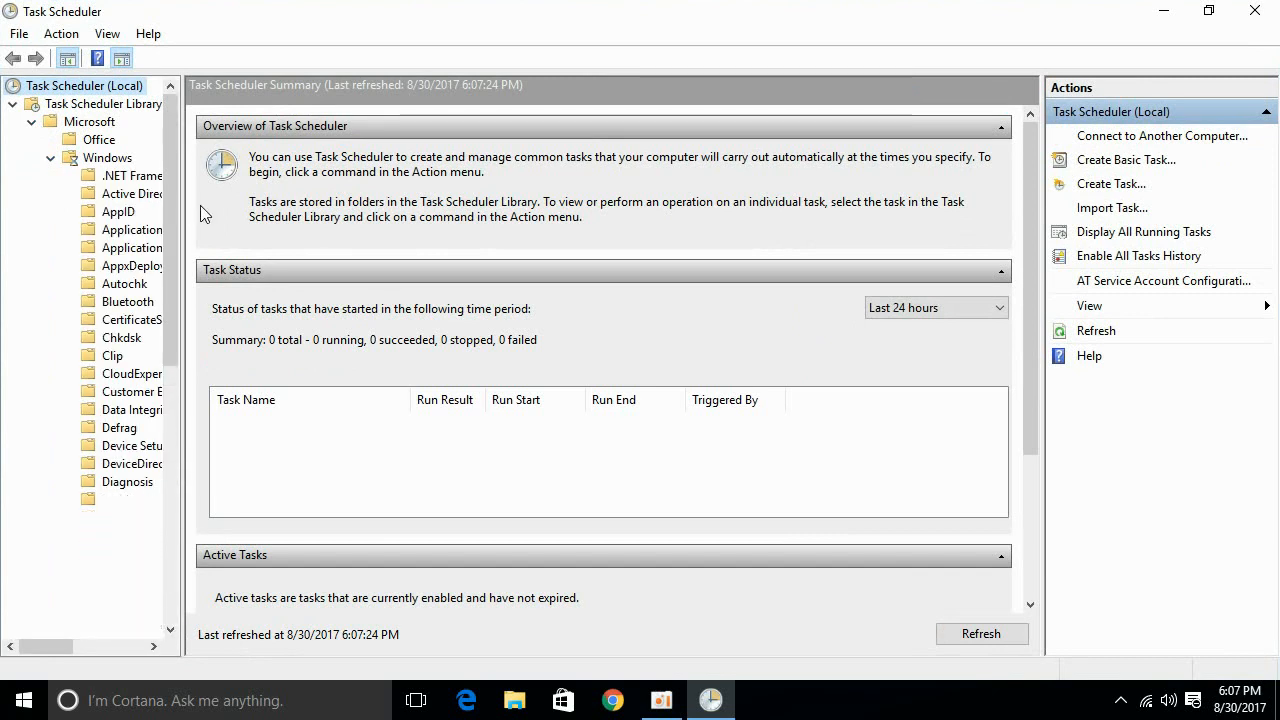
{"action": "scroll", "scroll_direction": "down", "scroll_amount": 3}
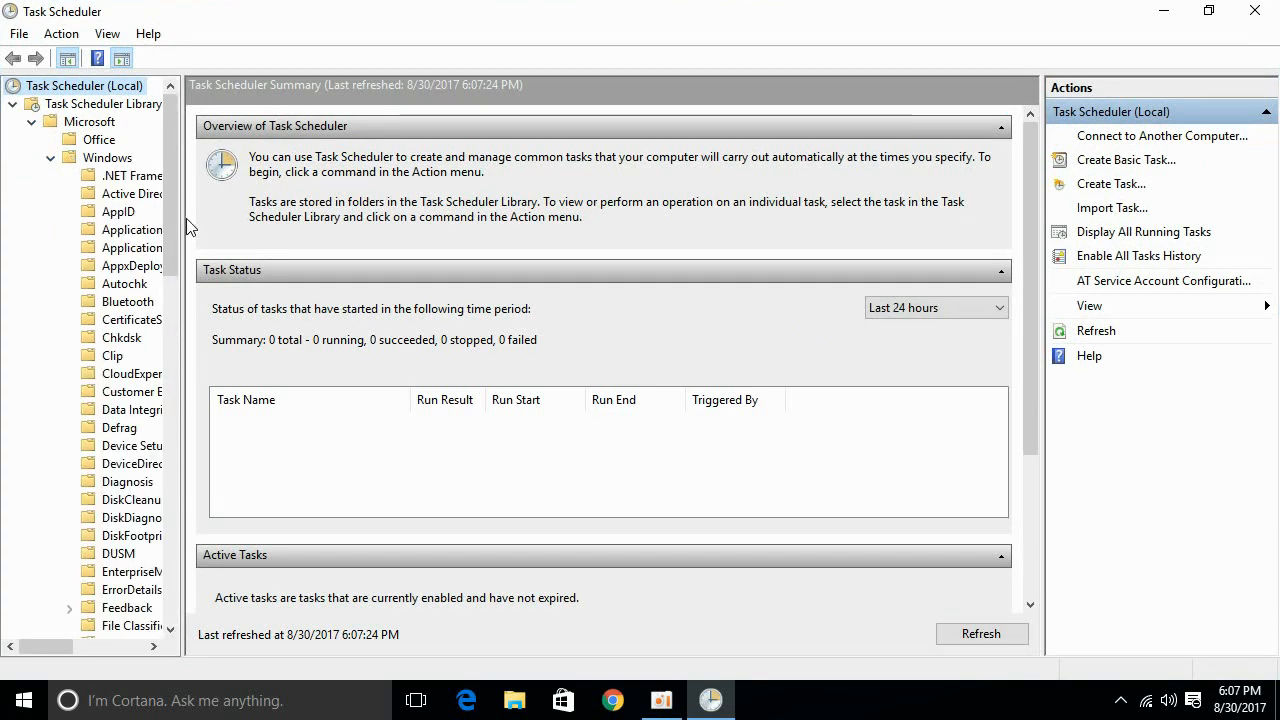
{"action": "left_click_drag", "start_coordinate": [178, 356], "coordinate": [284, 356]}
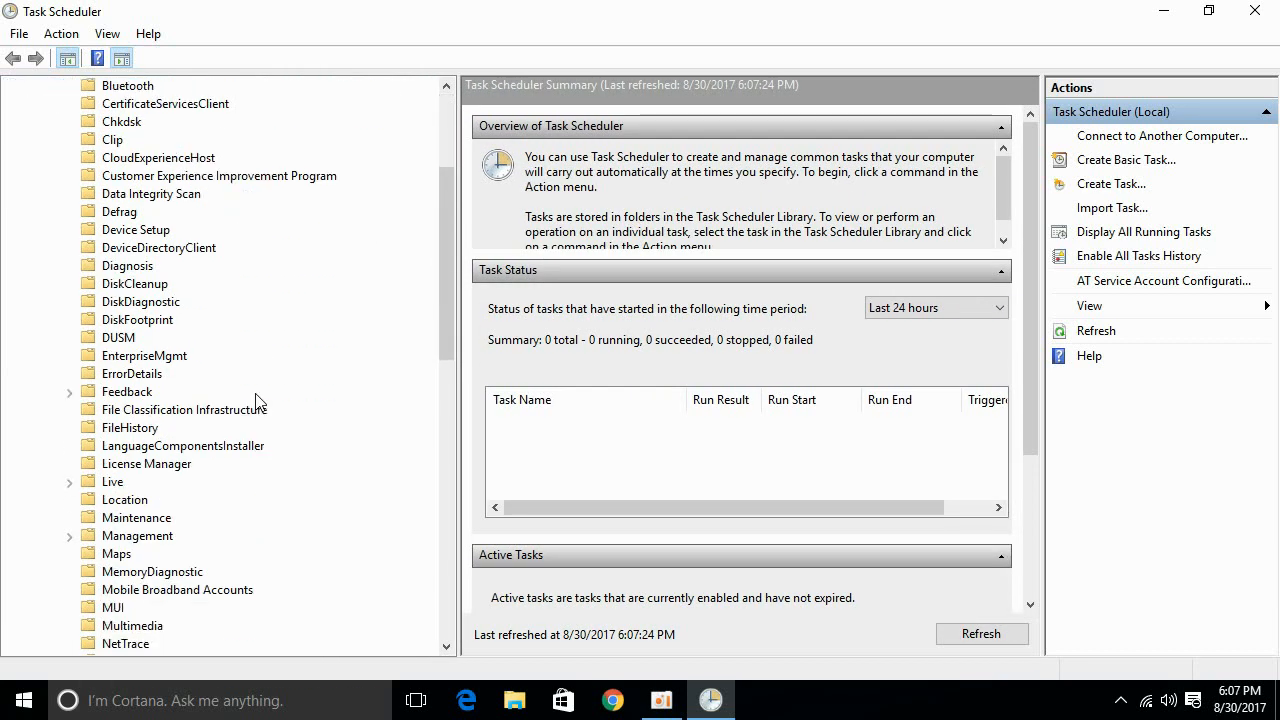
{"action": "scroll", "scroll_direction": "down", "scroll_amount": 3}
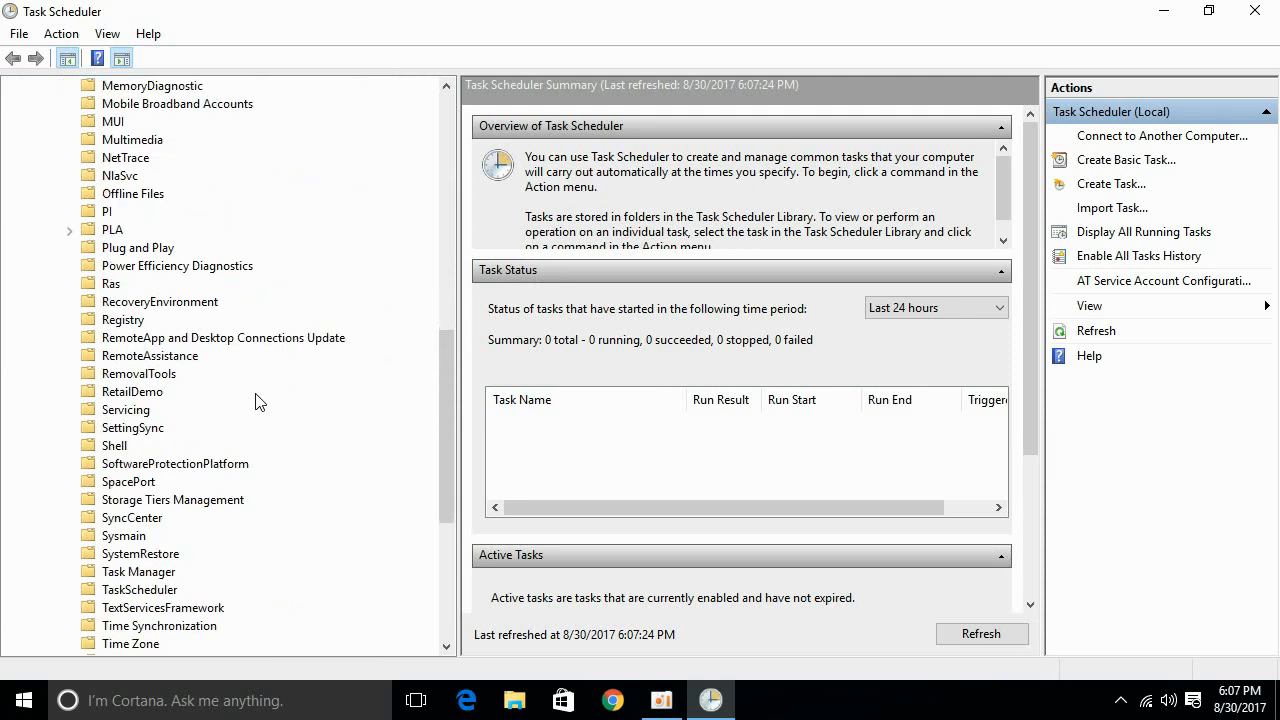
{"action": "scroll", "scroll_direction": "down", "scroll_amount": 3}
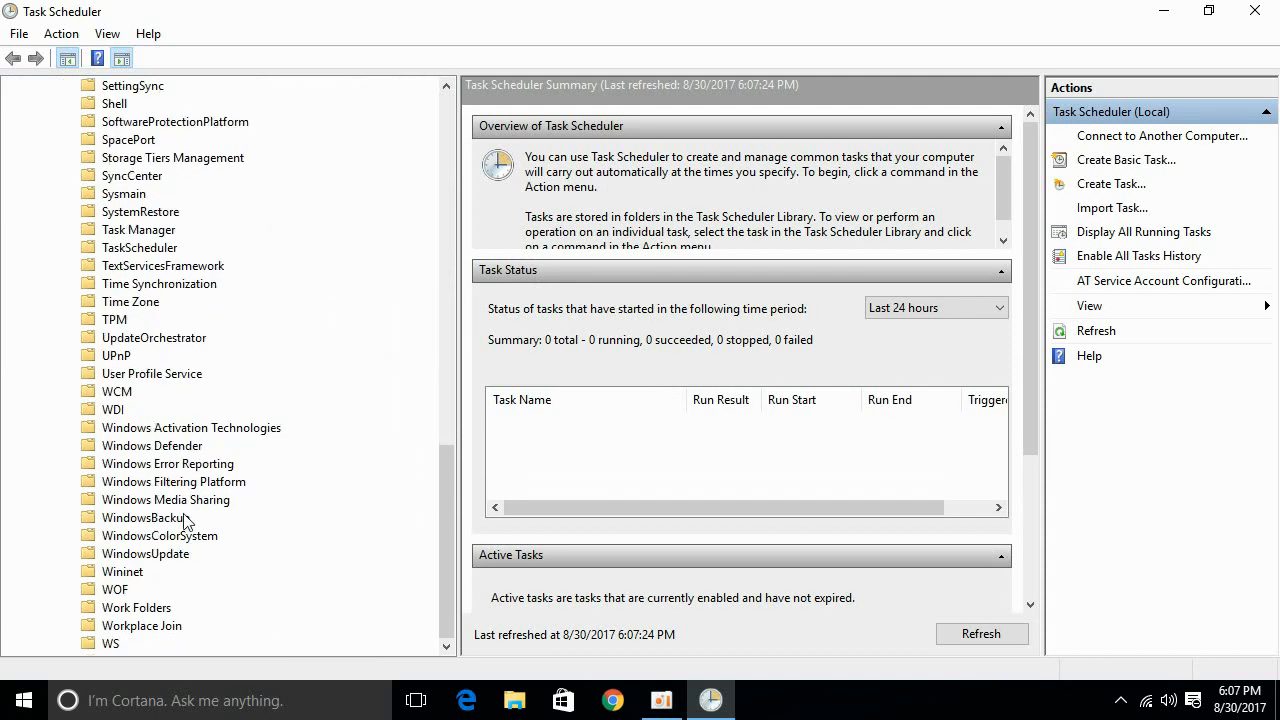
{"action": "left_click", "coordinate": [152, 444]}
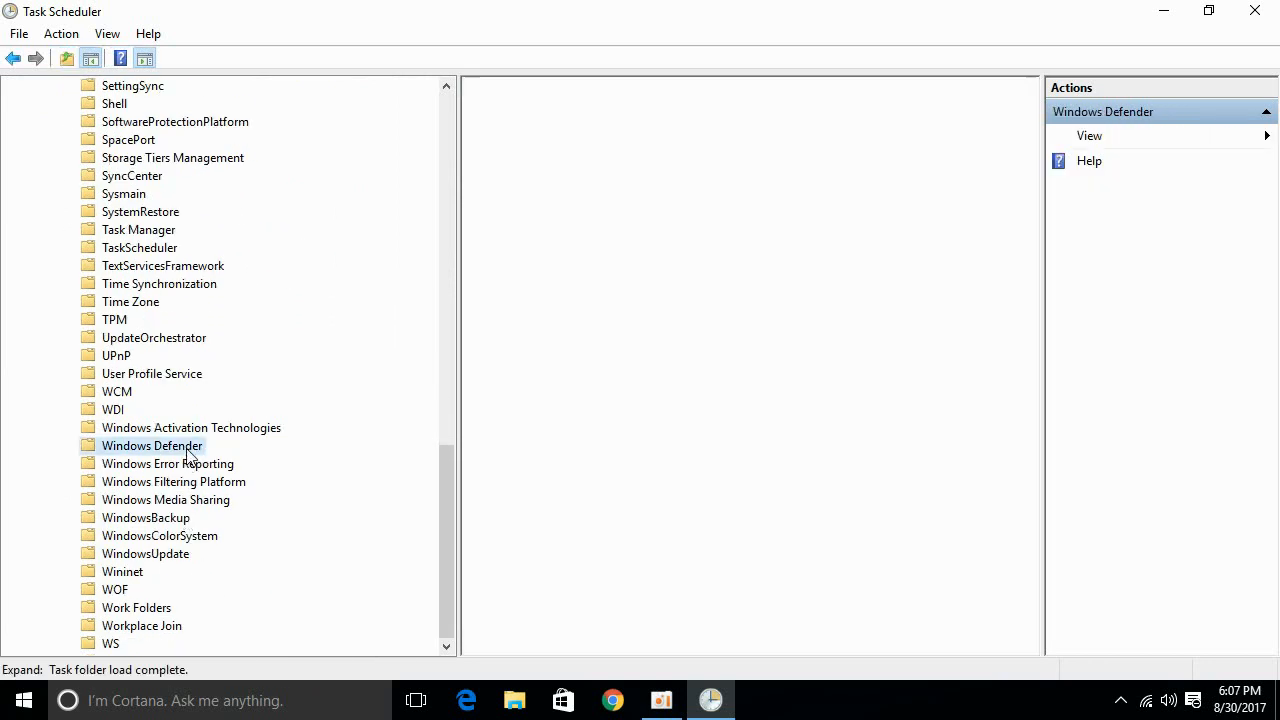
Open Properties of the Windows Defender Scheduled Scan task from its context menu
{"action": "left_click", "coordinate": [152, 444]}
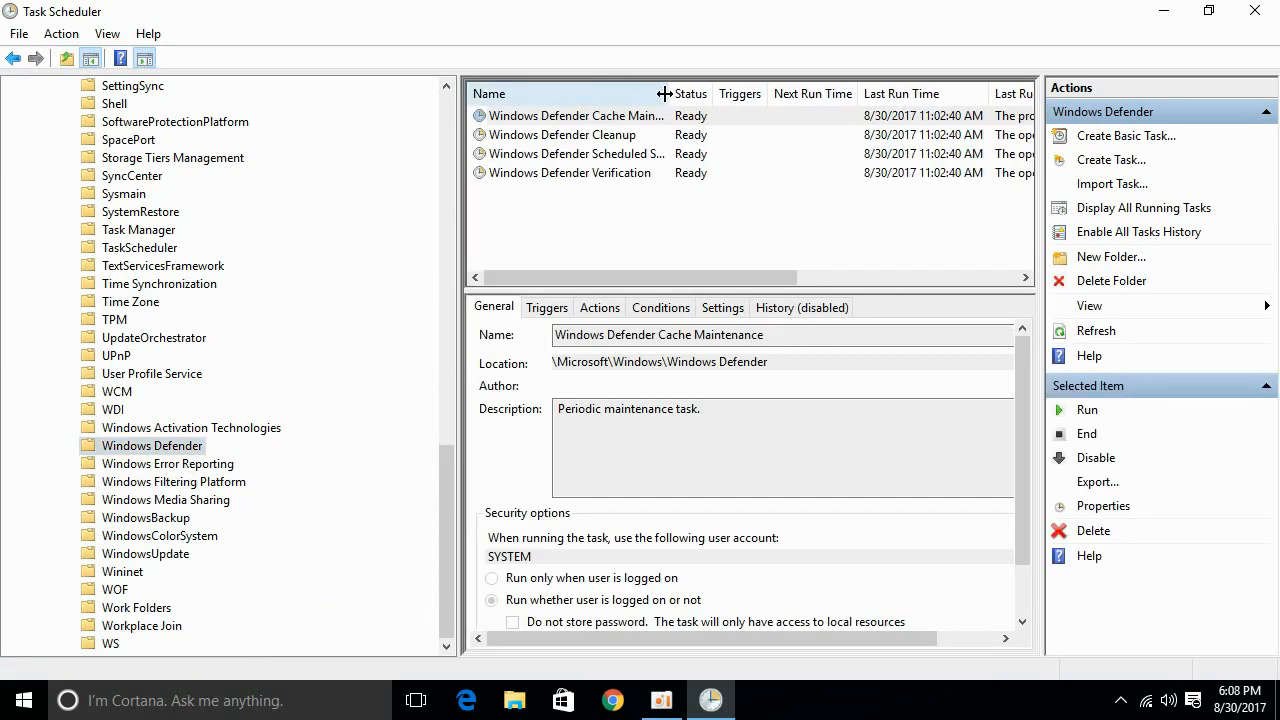
{"action": "left_click", "coordinate": [580, 152]}
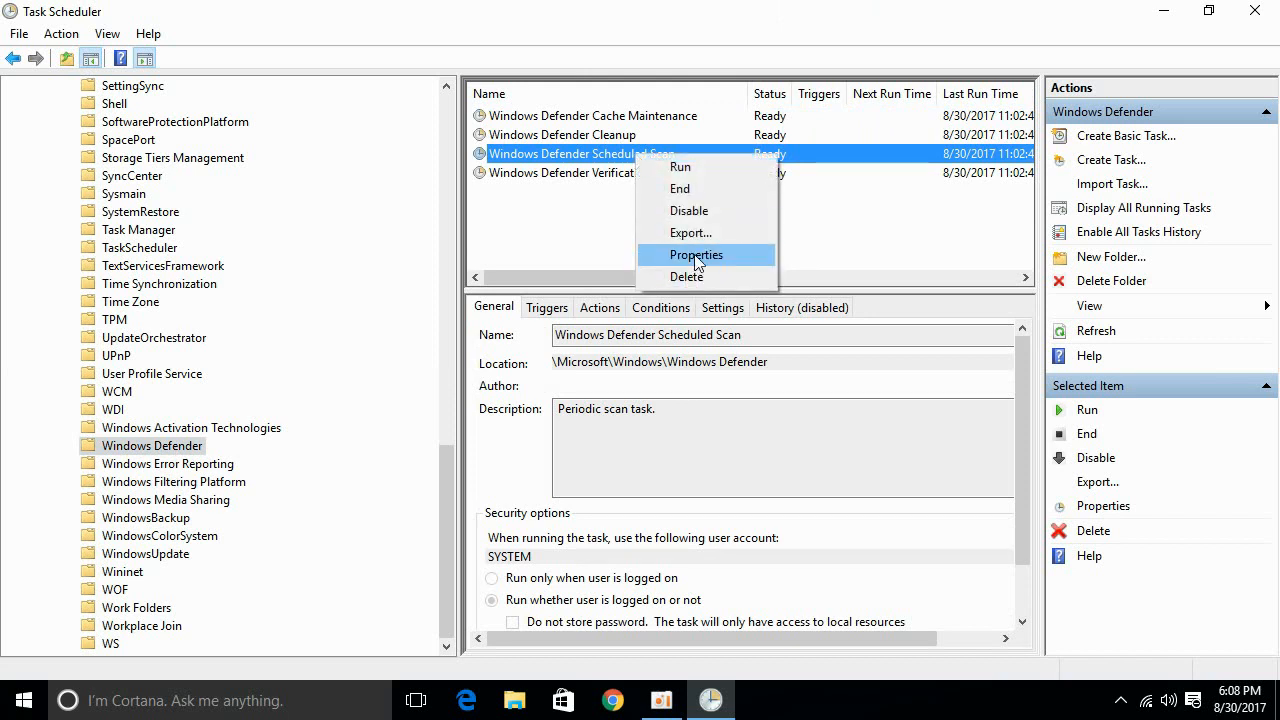
{"action": "left_click", "coordinate": [696, 256]}
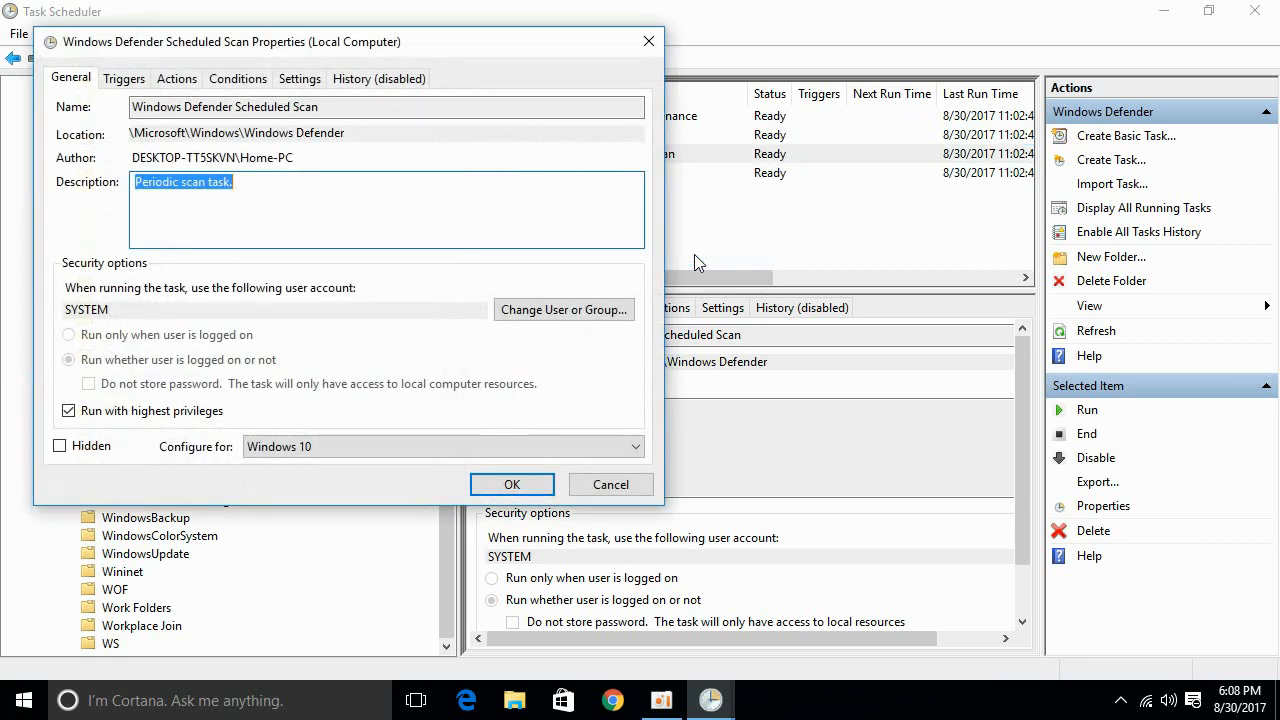
{"action": "mouse_move", "coordinate": [222, 42]}
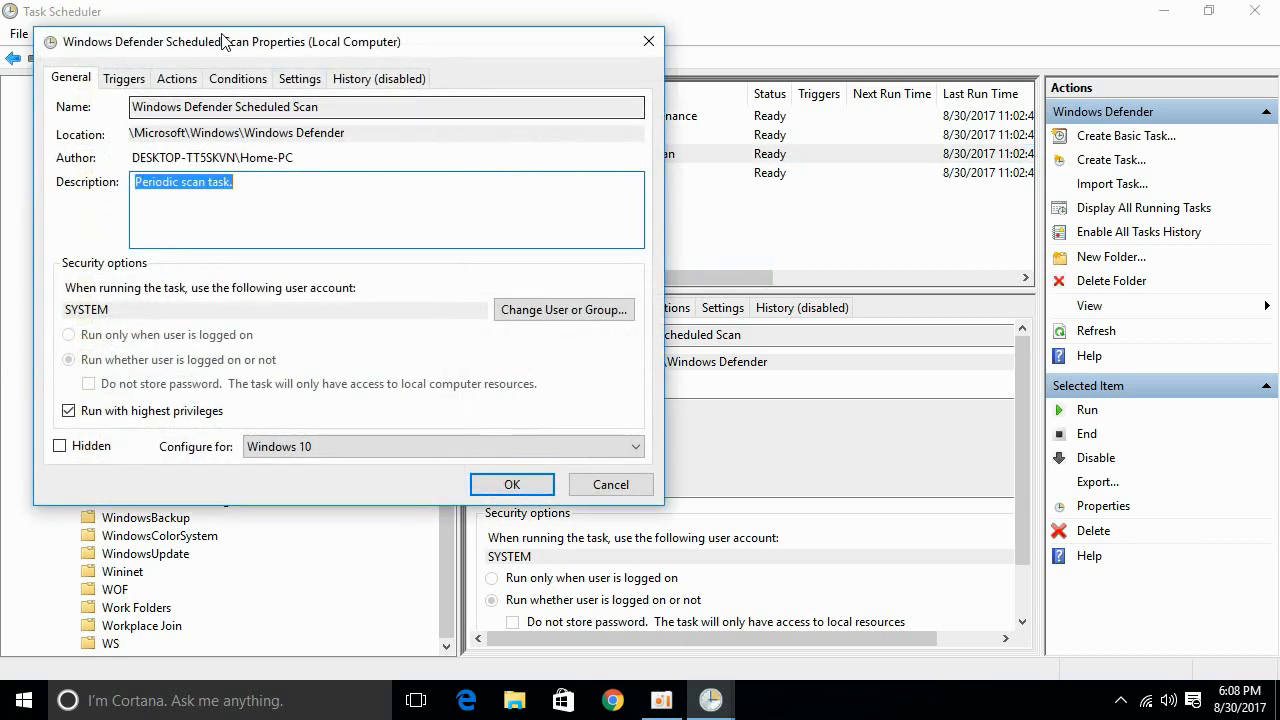
On Conditions, uncheck 'Start the task only if the computer is on AC power' and save with OK
{"action": "left_click", "coordinate": [236, 78]}
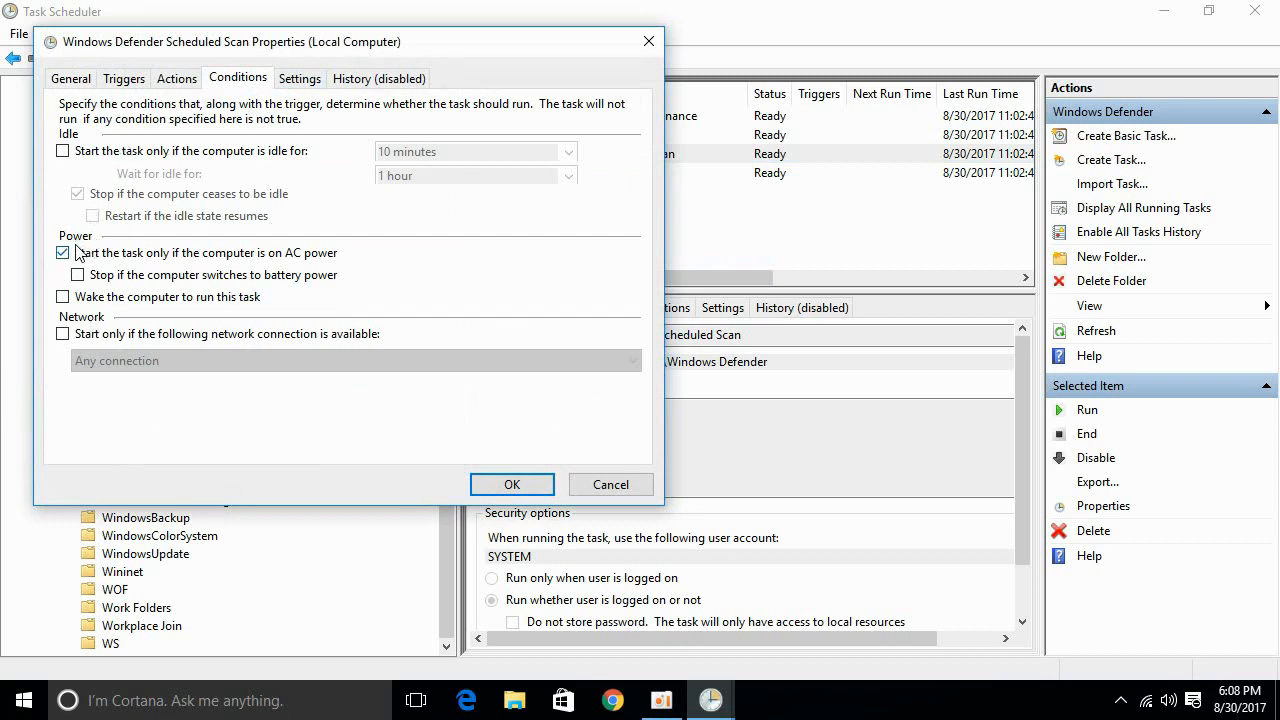
{"action": "left_click", "coordinate": [62, 252]}
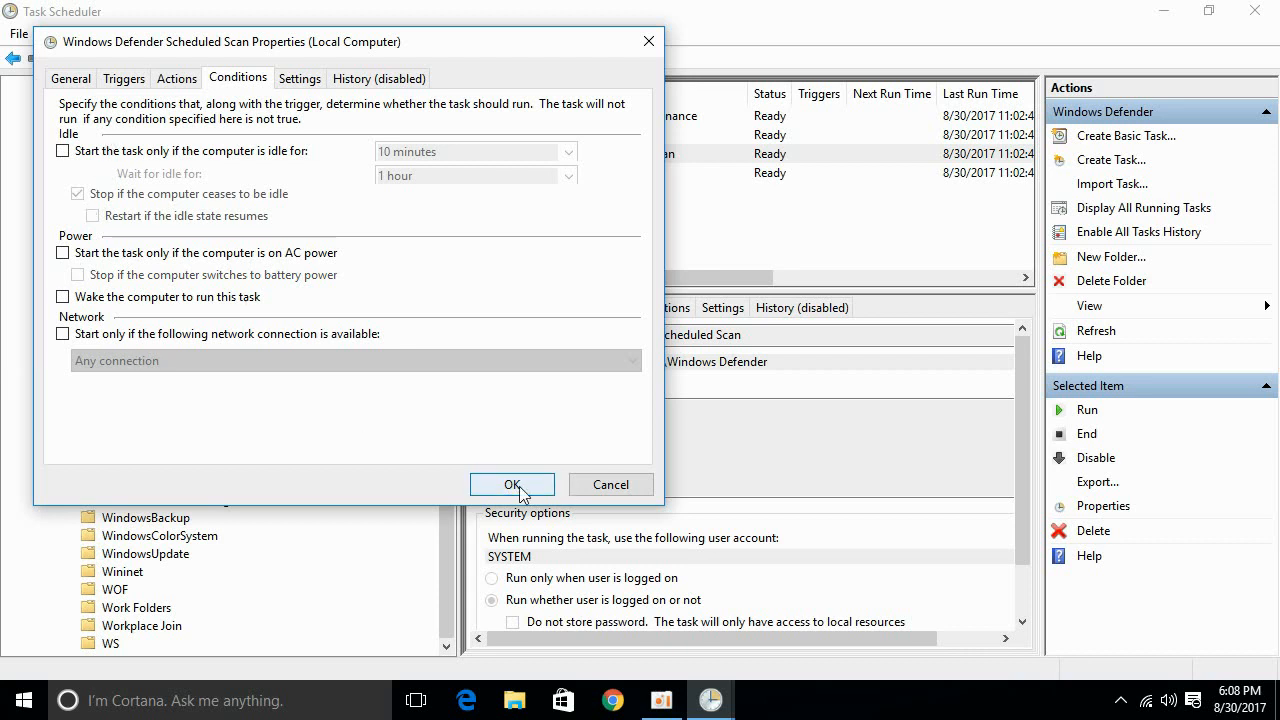
{"action": "left_click", "coordinate": [512, 484]}
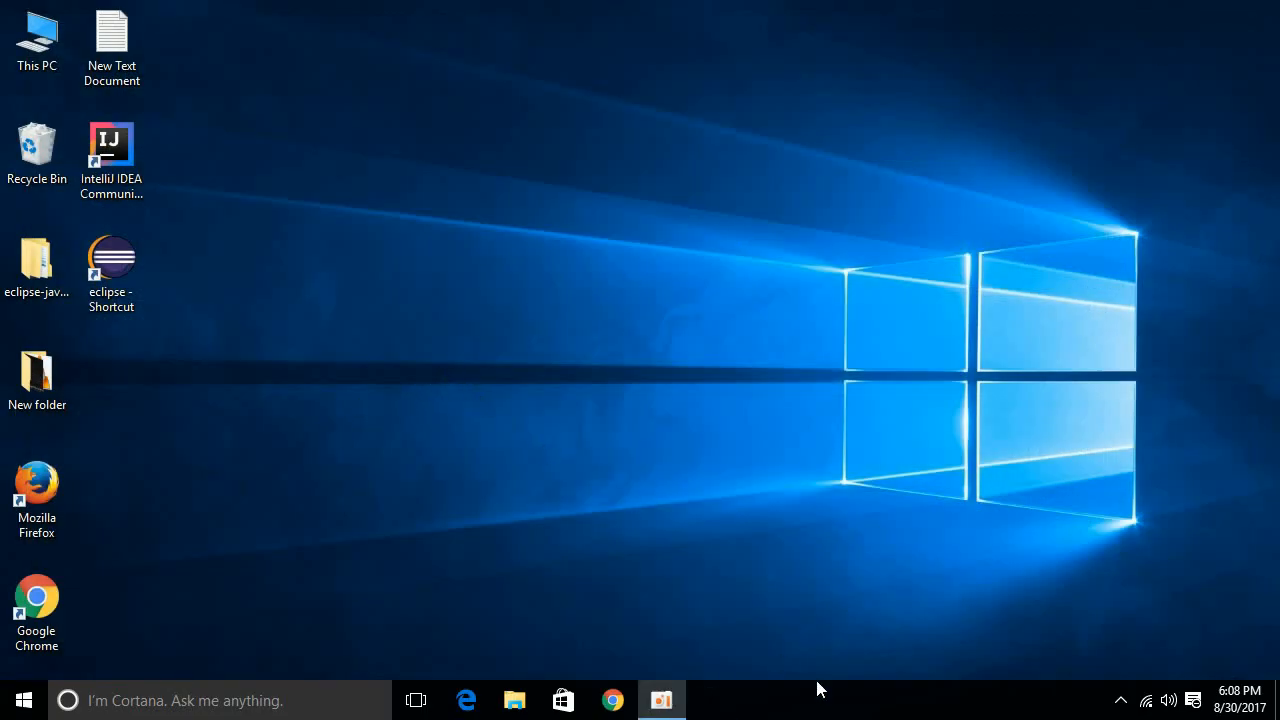
Launch Task Manager from the taskbar menu and bring up actions for the ATI External Event Utility process
{"action": "right_click", "coordinate": [818, 690]}
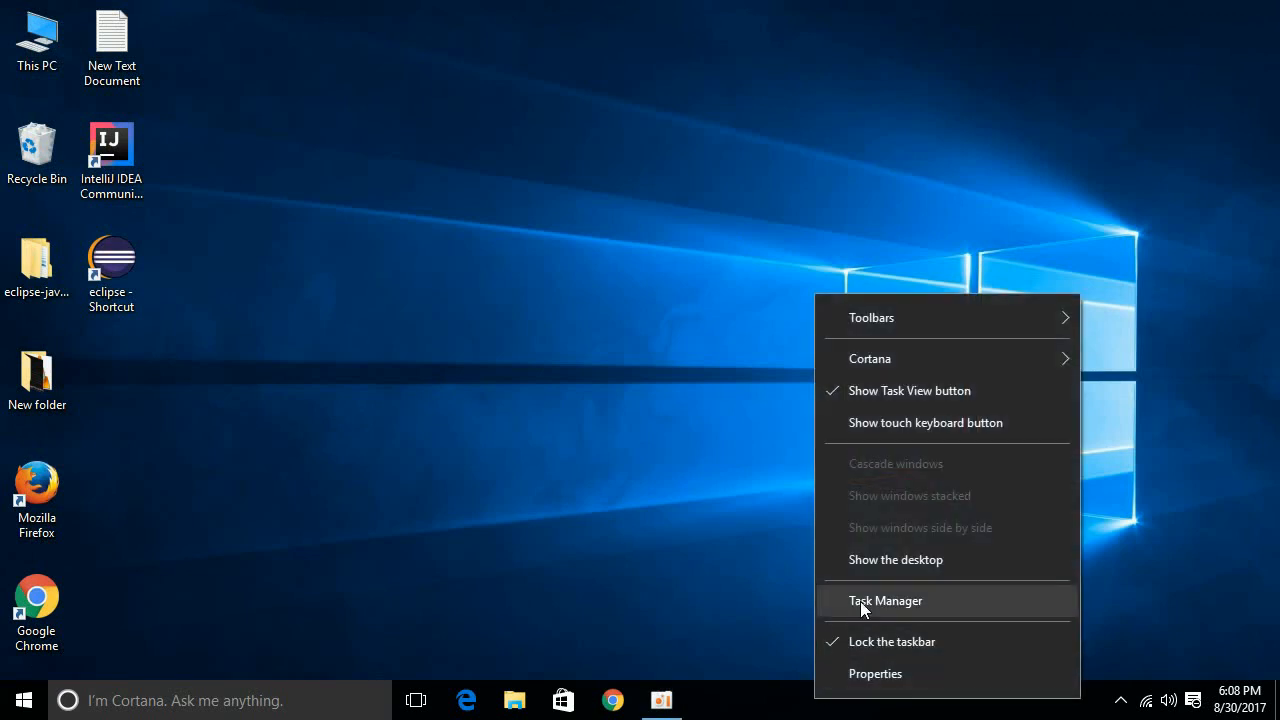
{"action": "left_click", "coordinate": [884, 600]}
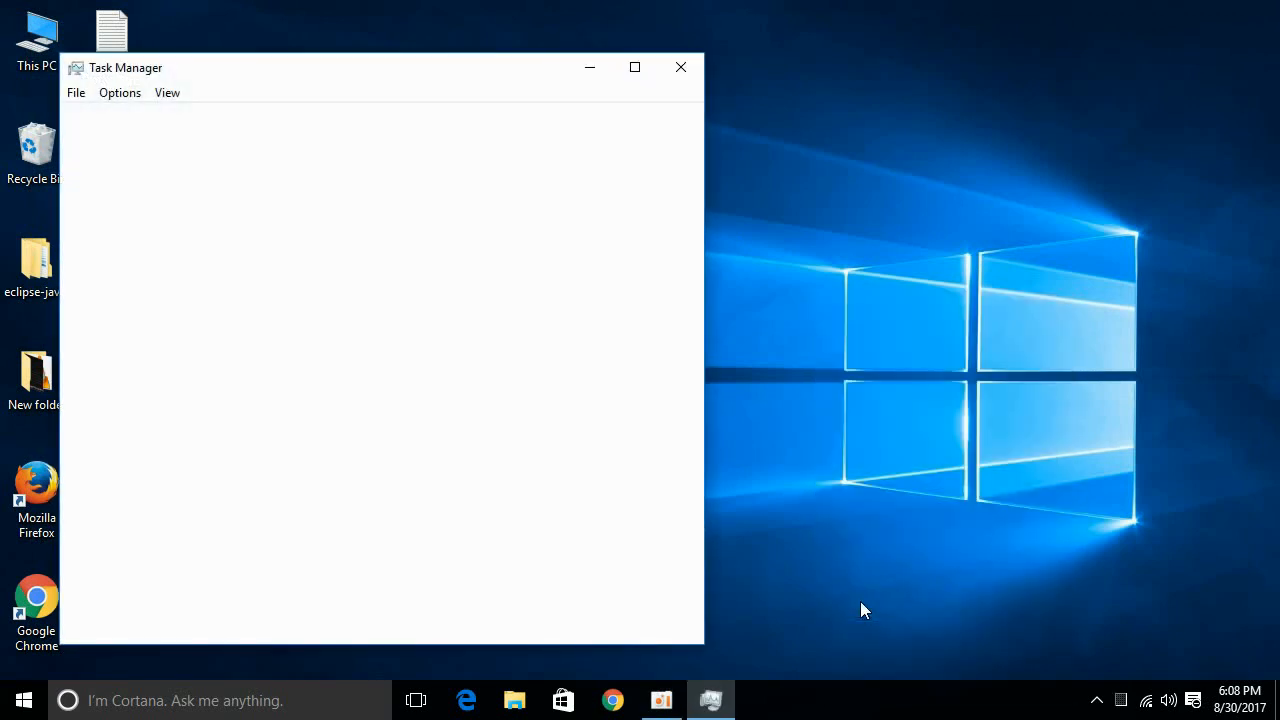
{"action": "right_click", "coordinate": [196, 330]}
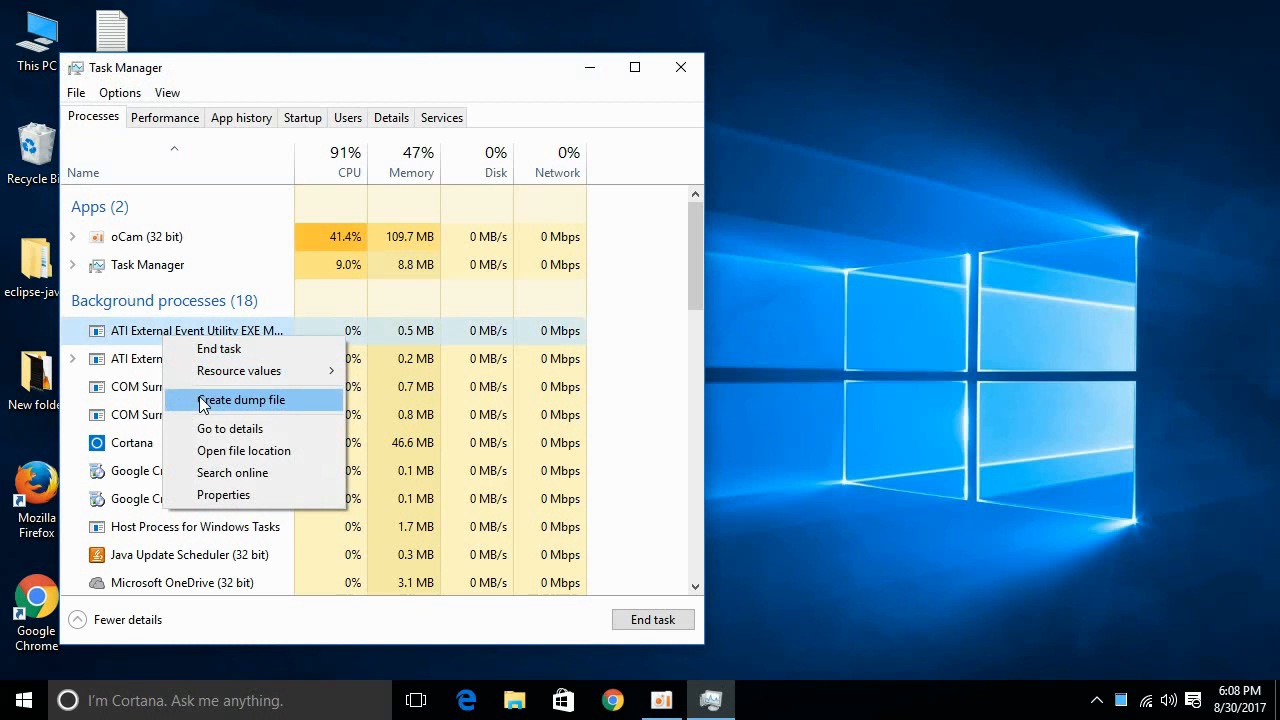
{"action": "mouse_move", "coordinate": [216, 348]}
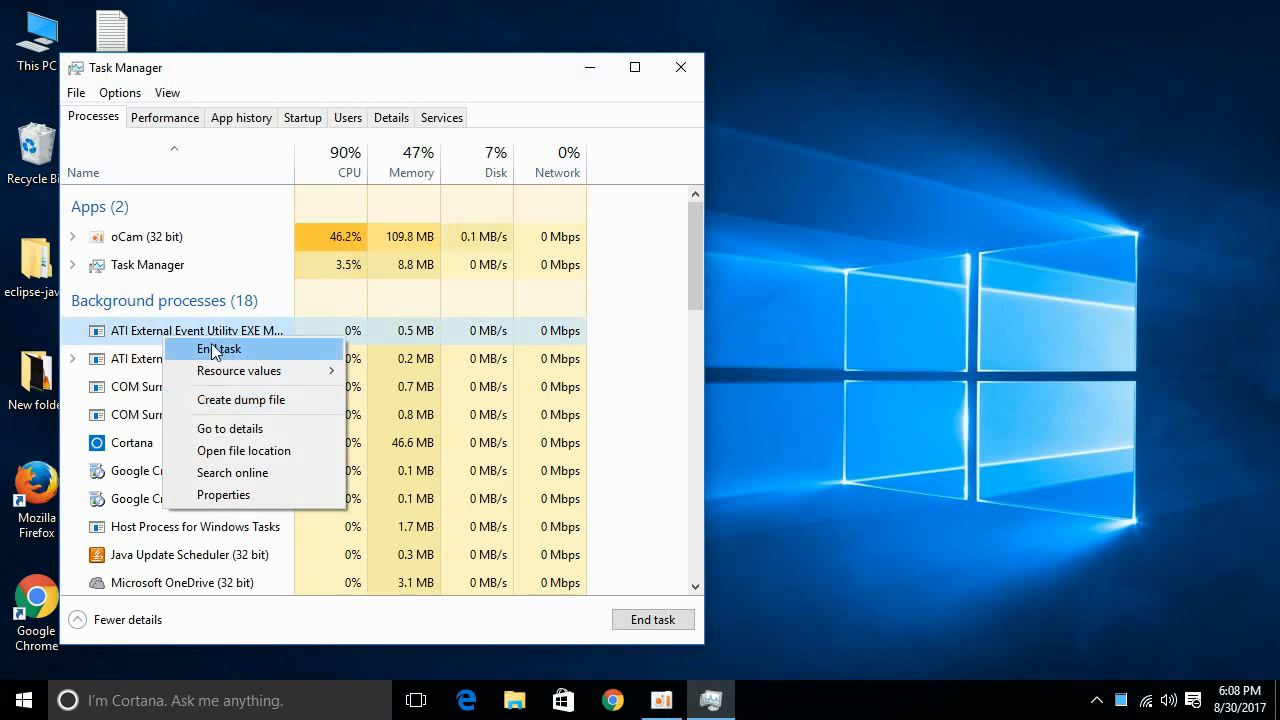